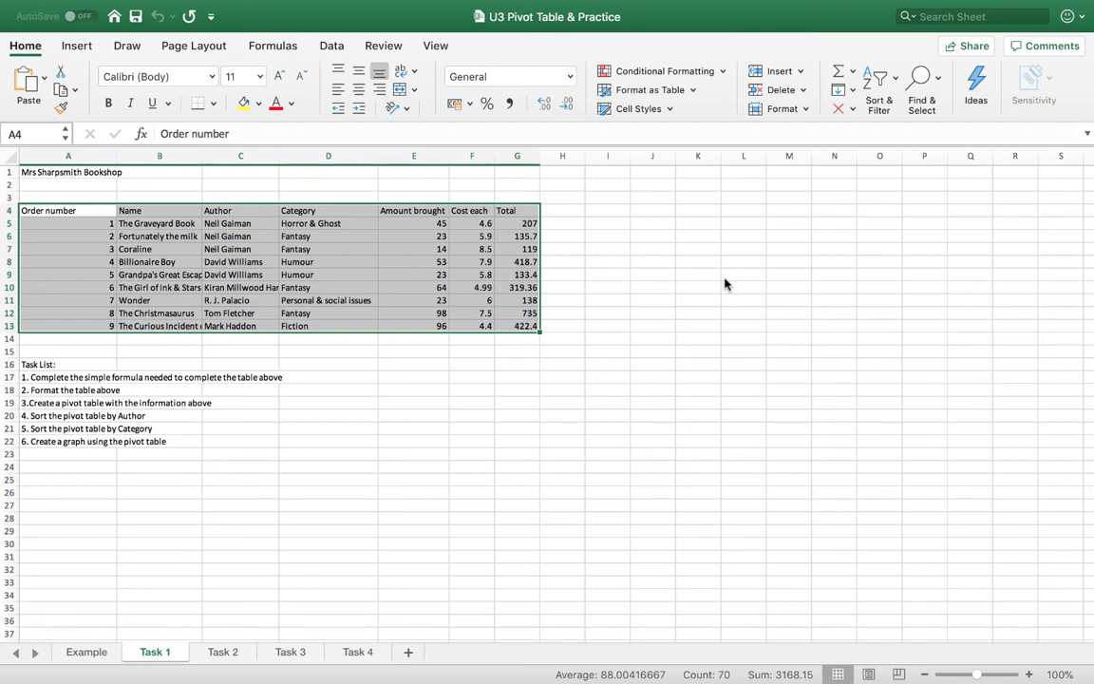
Insert a pivot table from the bookshop order range A4:G13 onto a new worksheet.
left_click(744, 274)
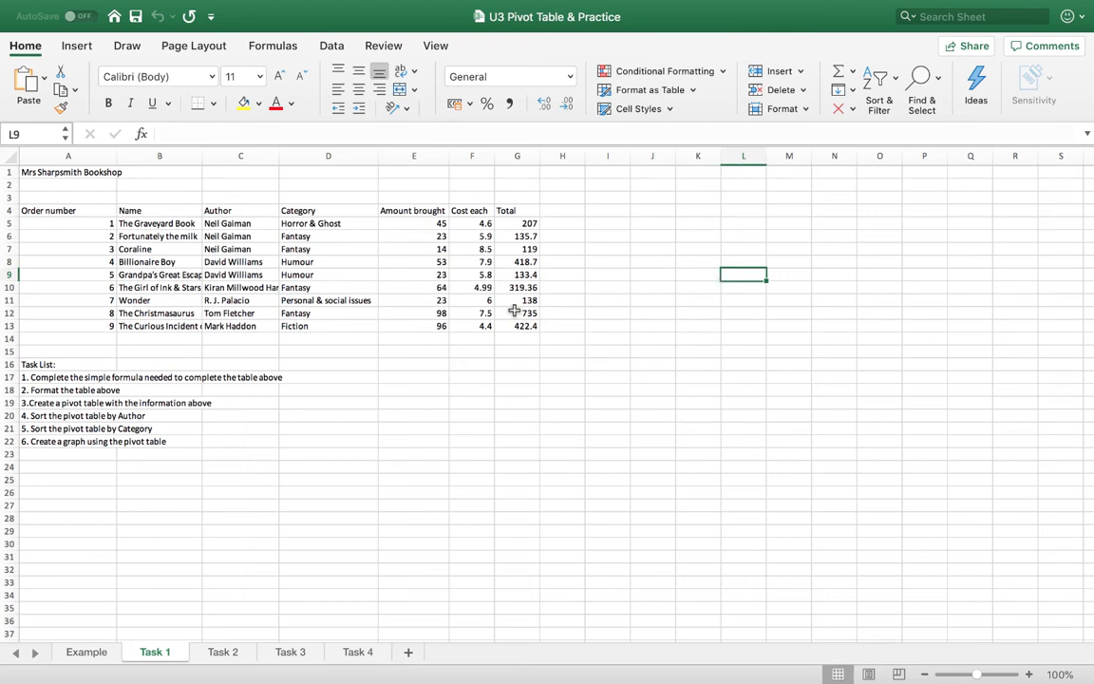
mouse_move(69, 262)
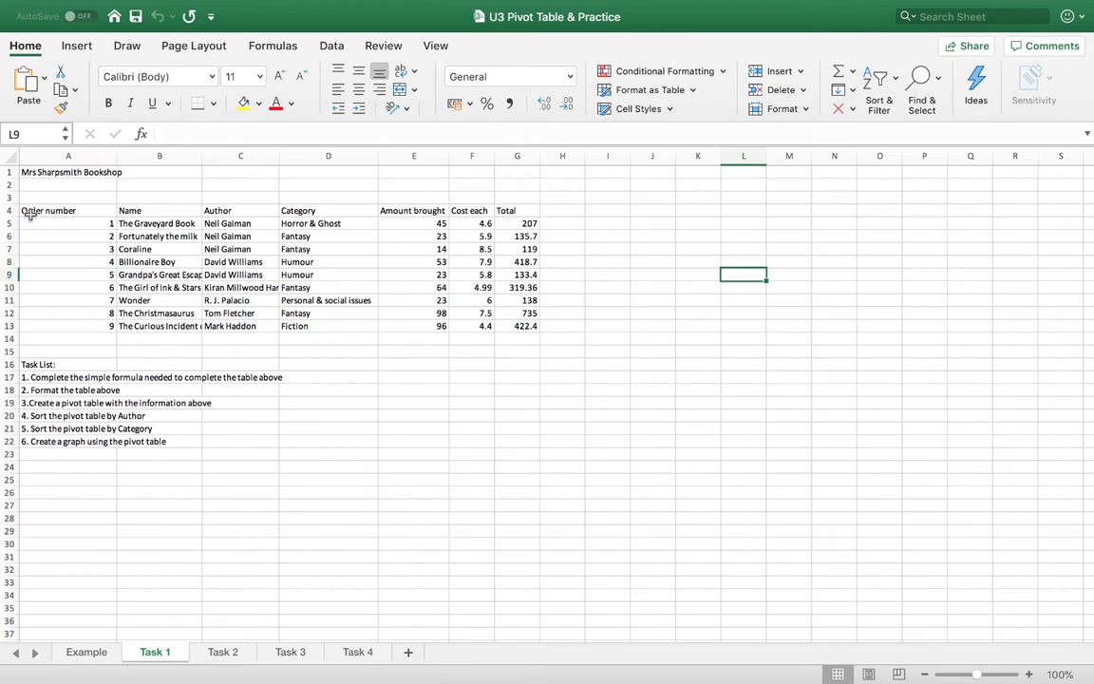
mouse_move(101, 341)
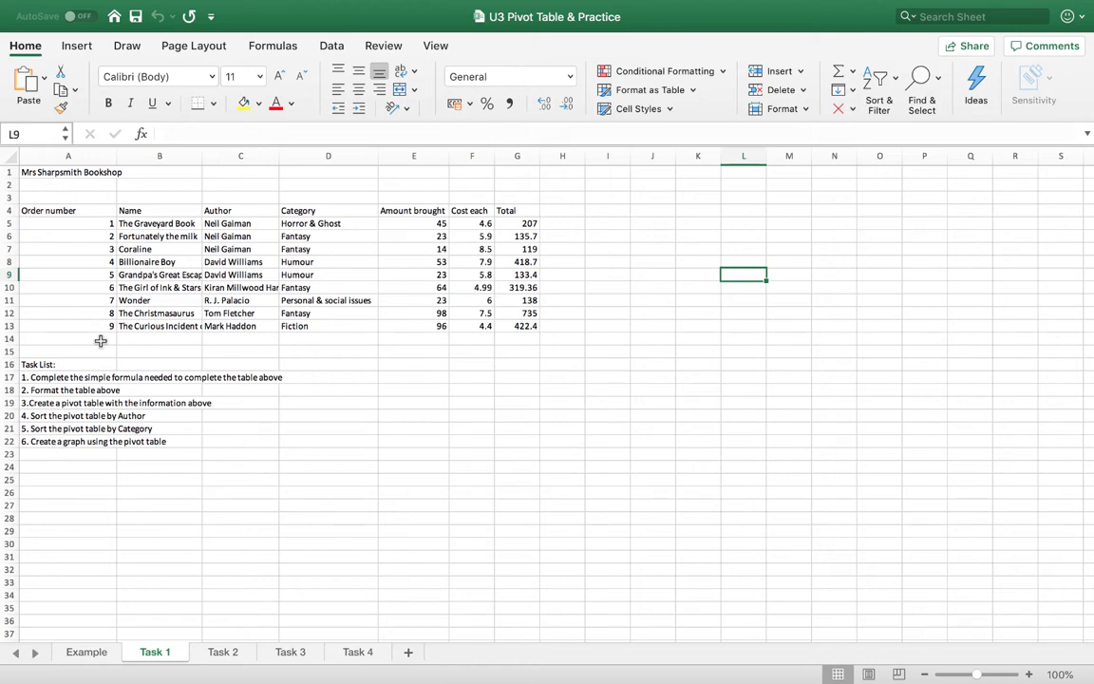
left_click_drag(47, 210, 327, 313)
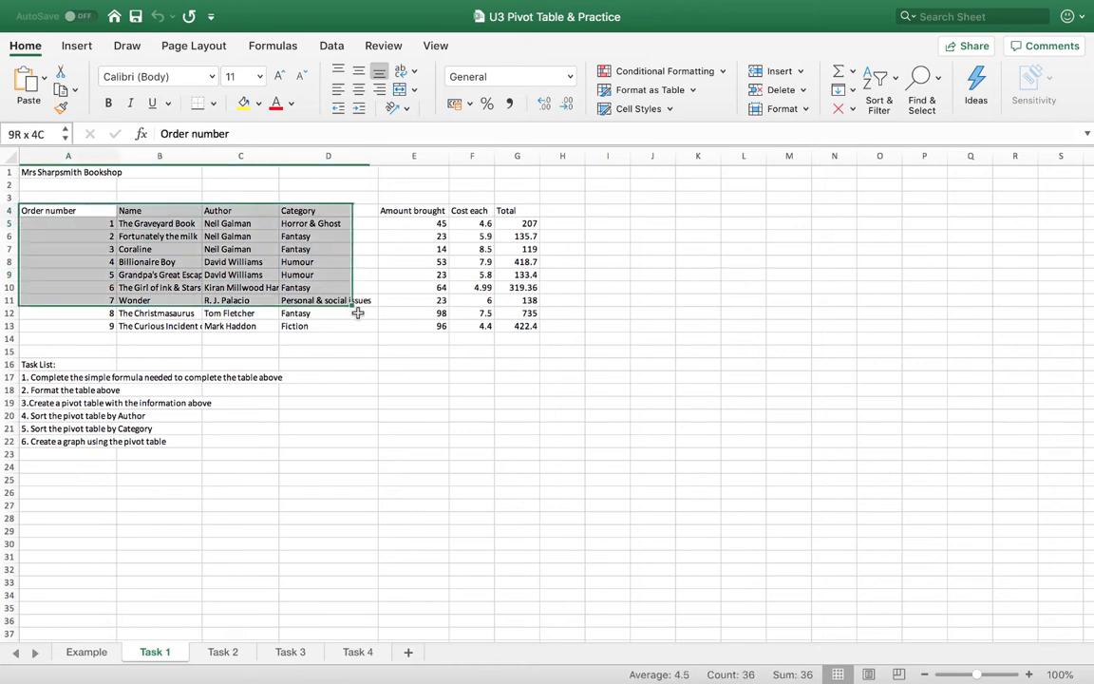
left_click(517, 326)
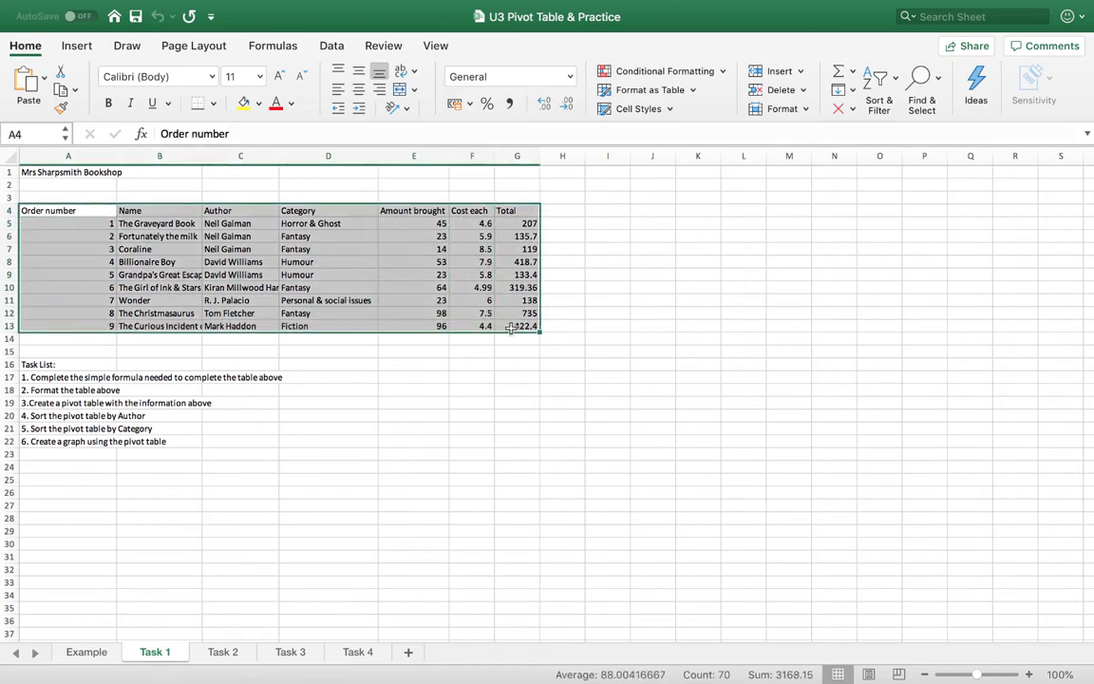
left_click(75, 46)
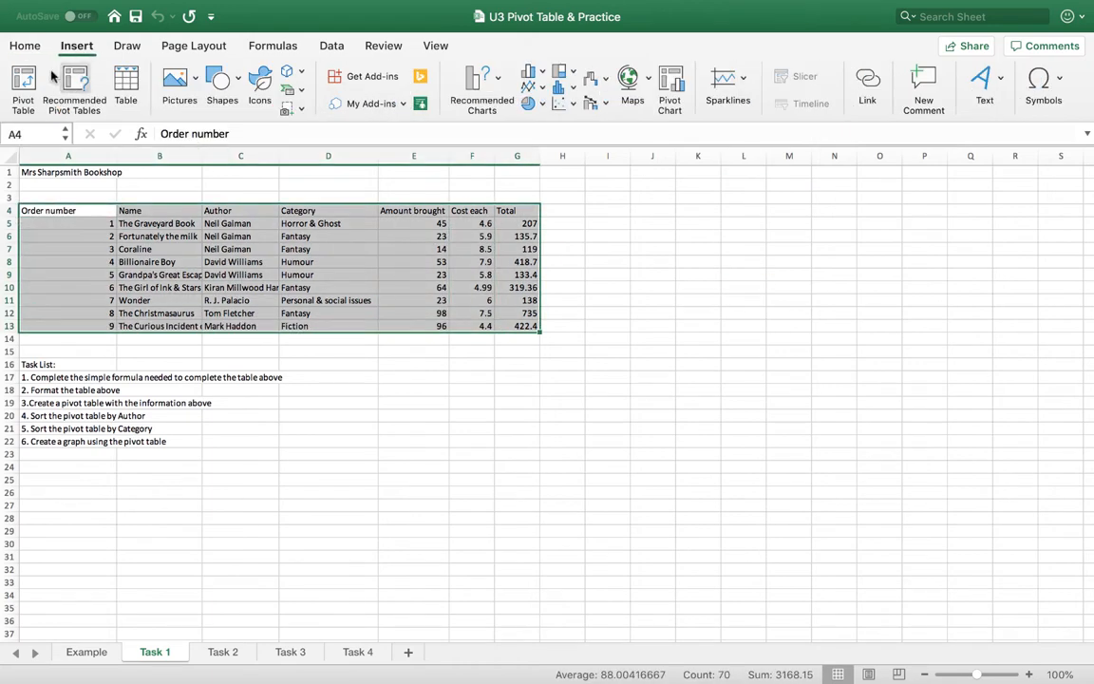
left_click(23, 86)
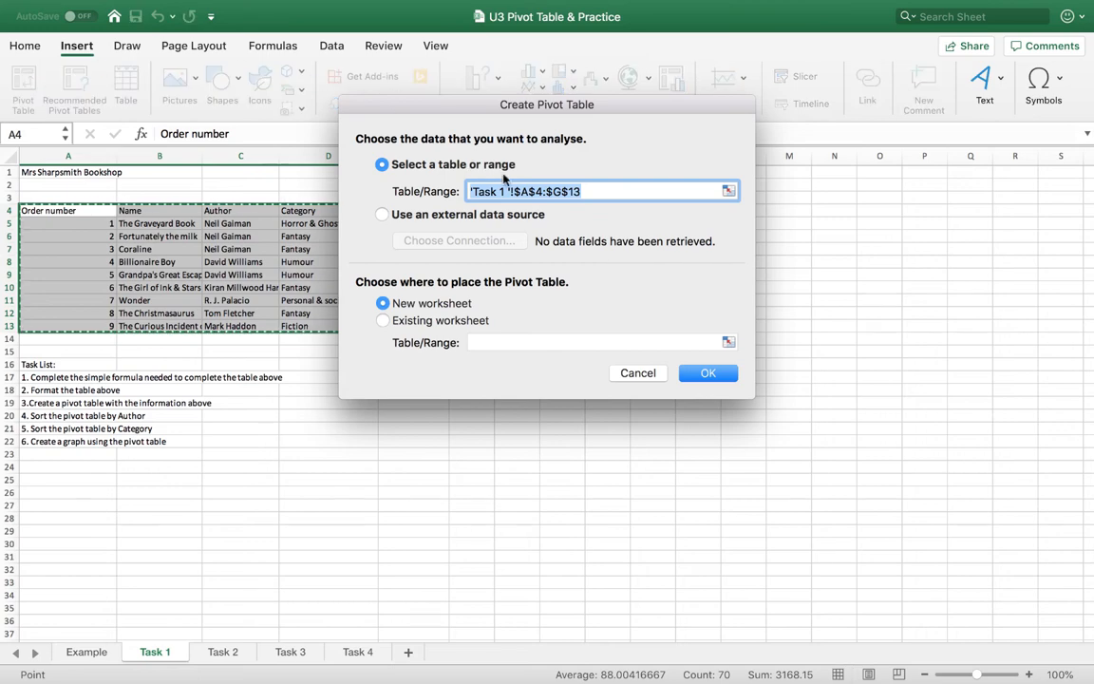
mouse_move(624, 367)
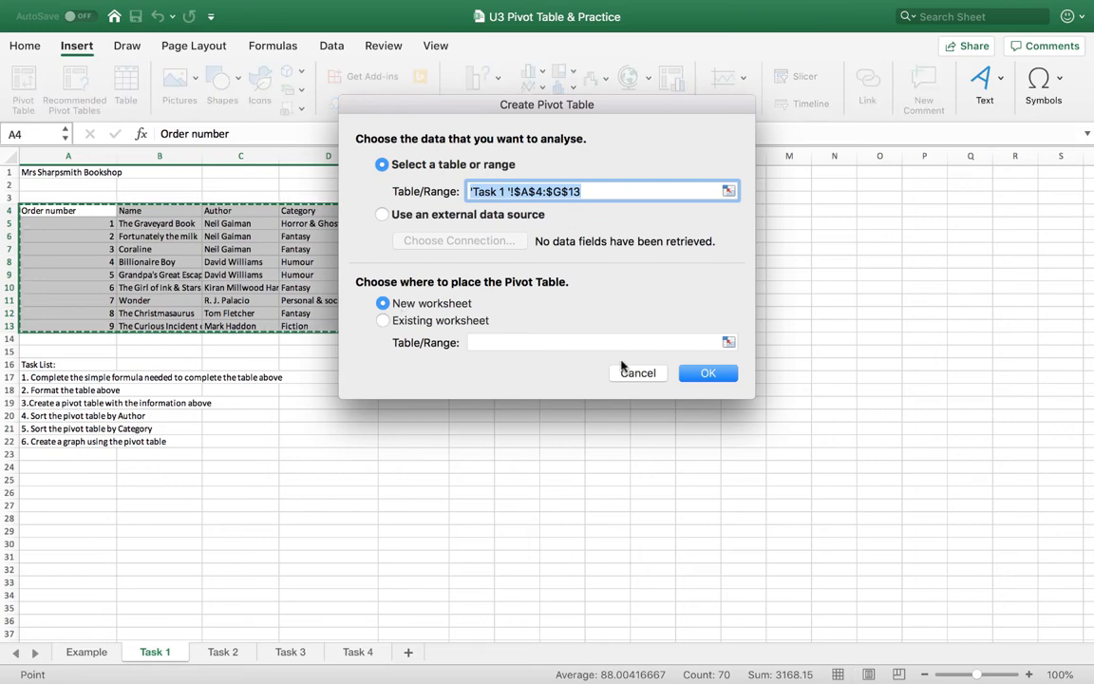
left_click(708, 372)
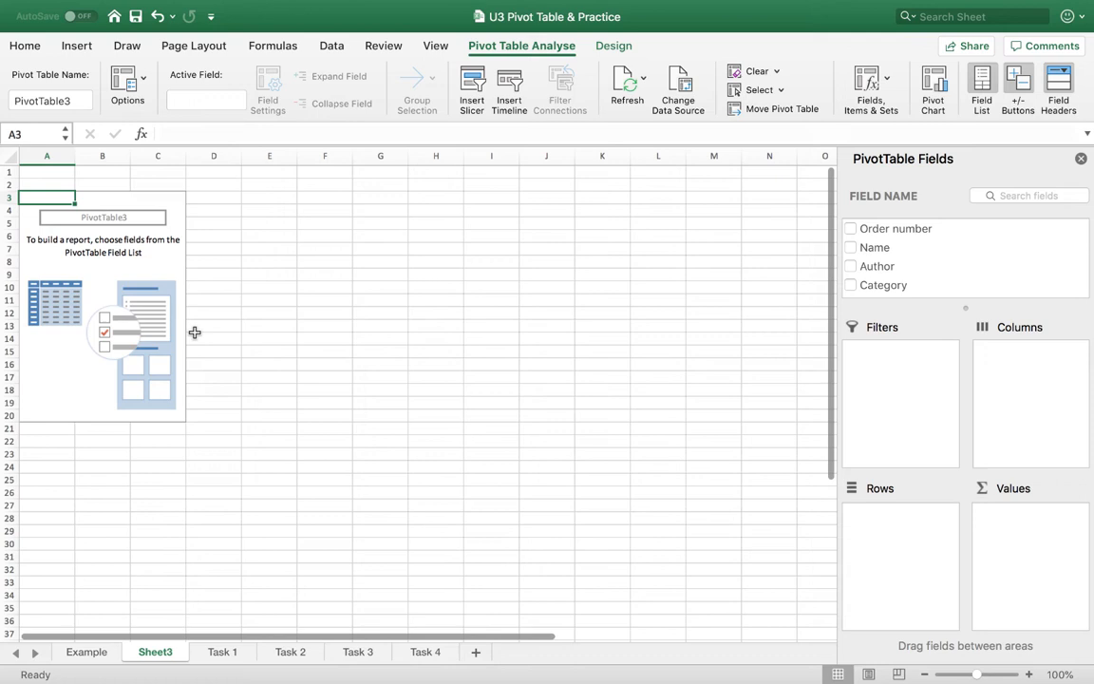
Add Name, Category and Cost each to the pivot, moving Category into Filters.
left_click(850, 247)
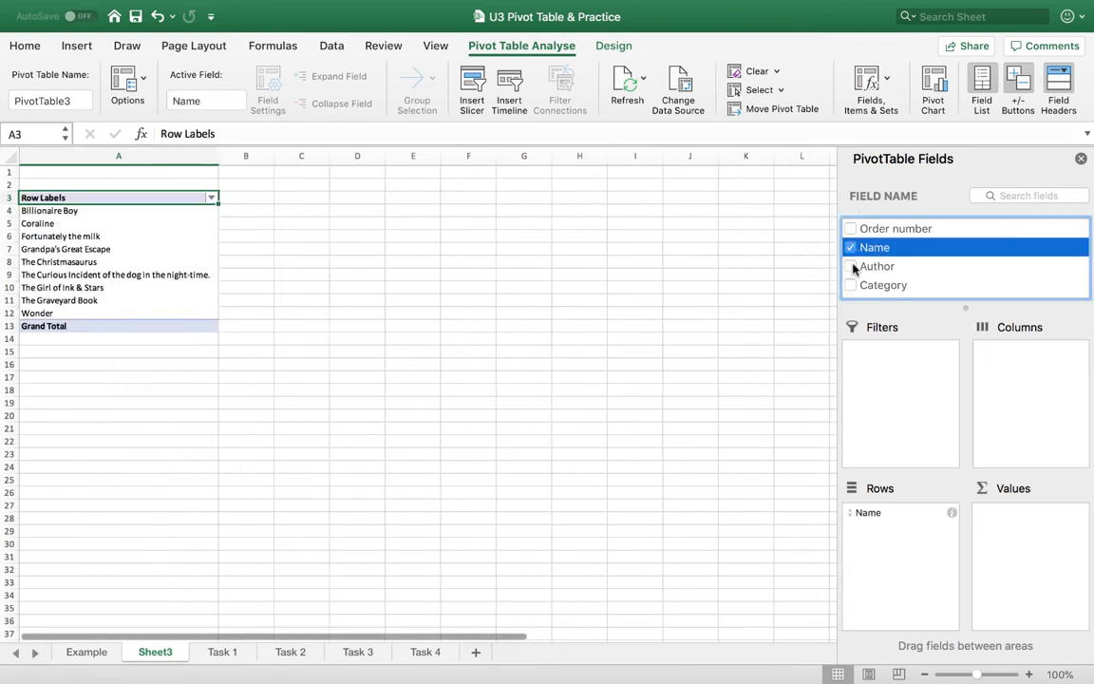
left_click(851, 285)
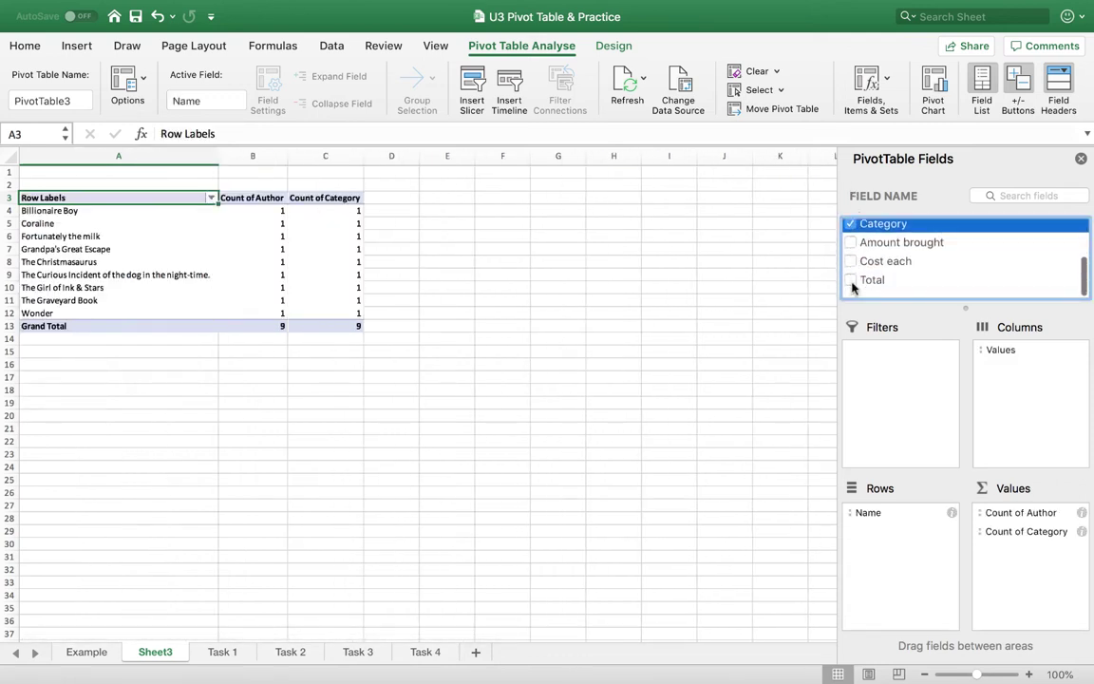
left_click(851, 269)
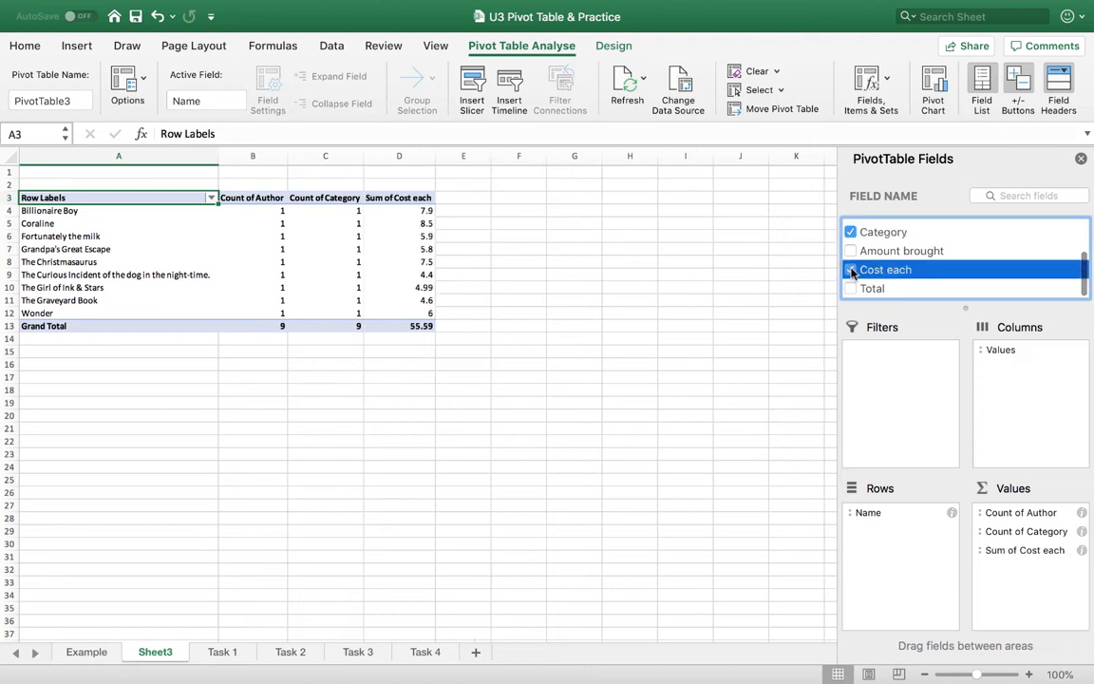
left_click(850, 269)
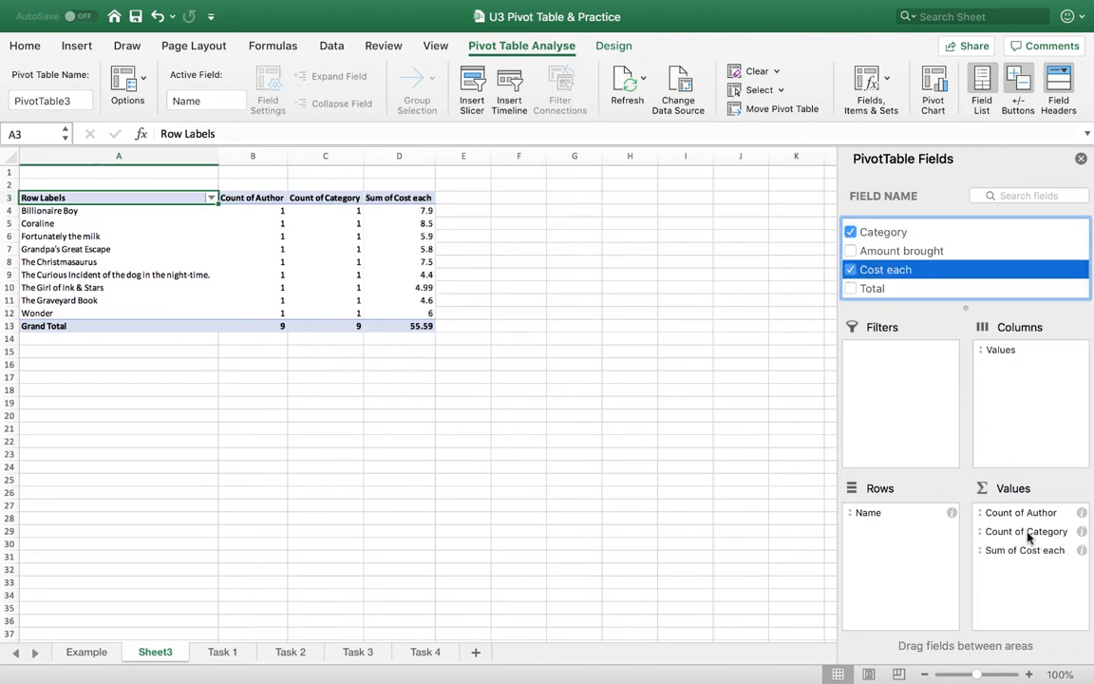
left_click(1020, 512)
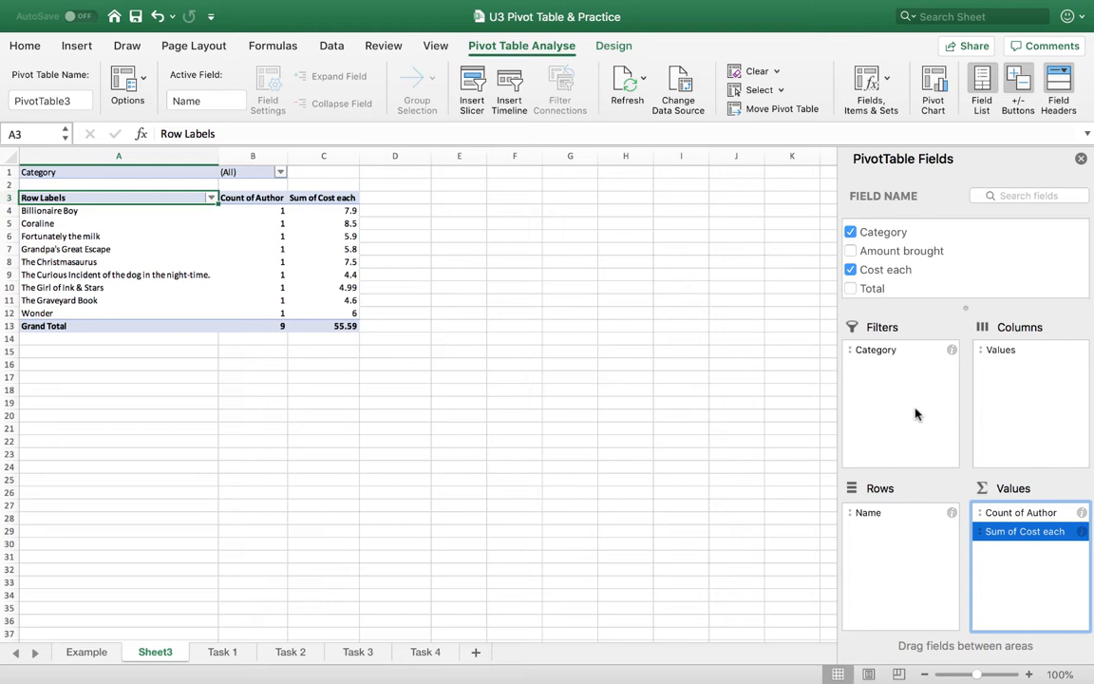
Move Category from Filters into Rows, placed above Name.
left_click(875, 349)
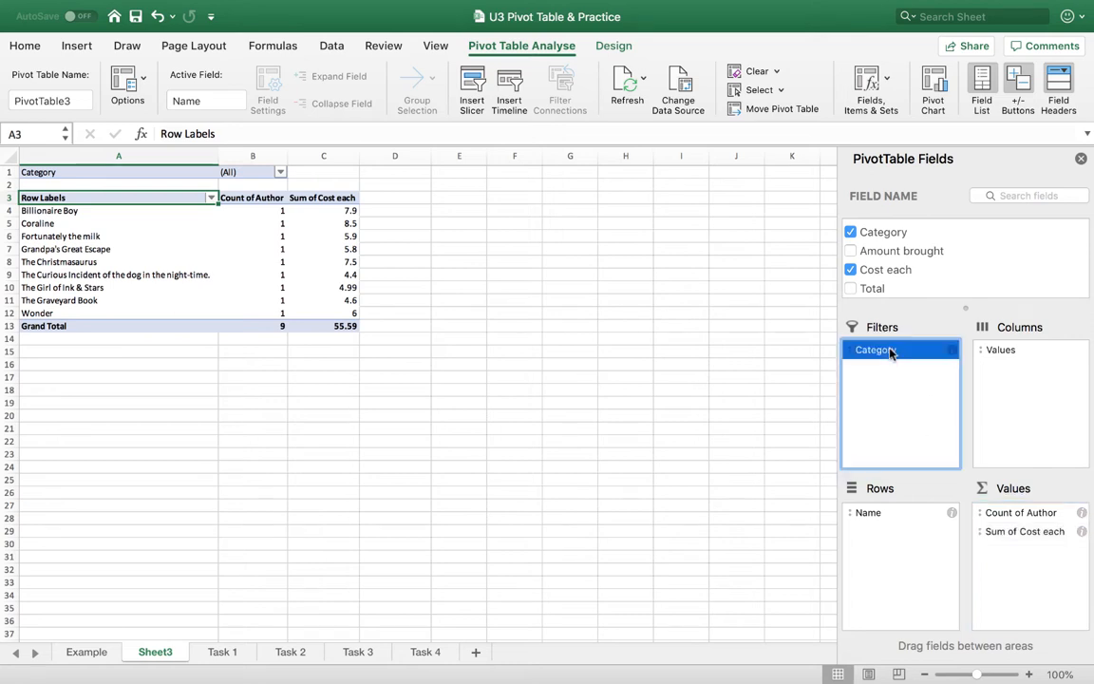
left_click_drag(874, 350, 874, 531)
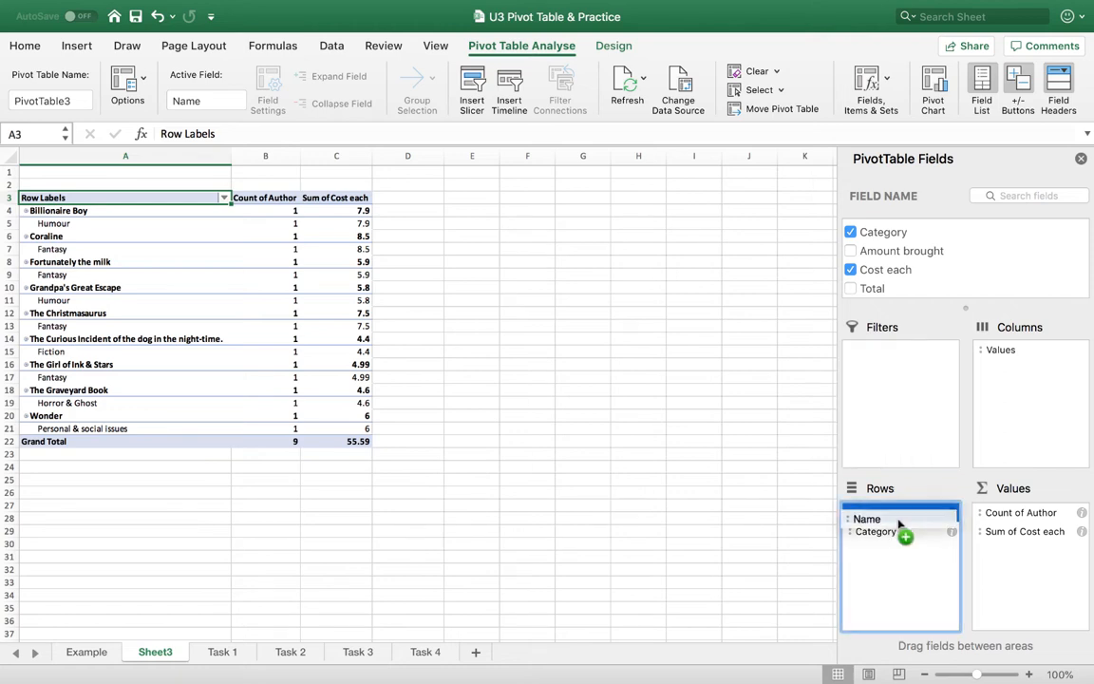
left_click_drag(874, 531, 874, 512)
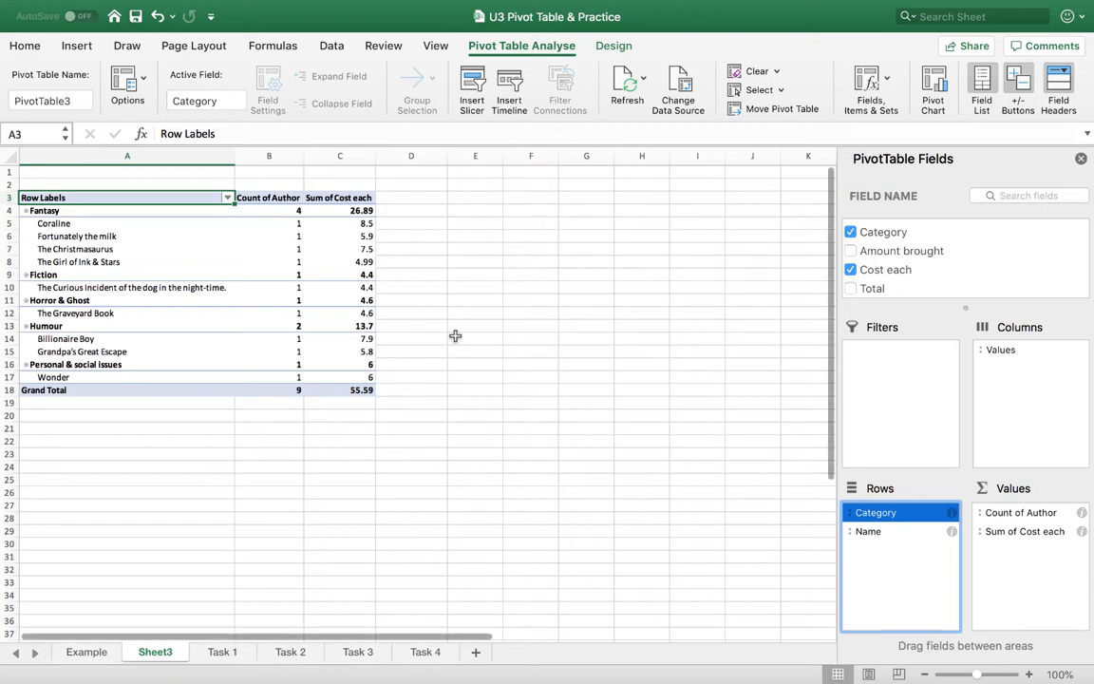
mouse_move(1033, 541)
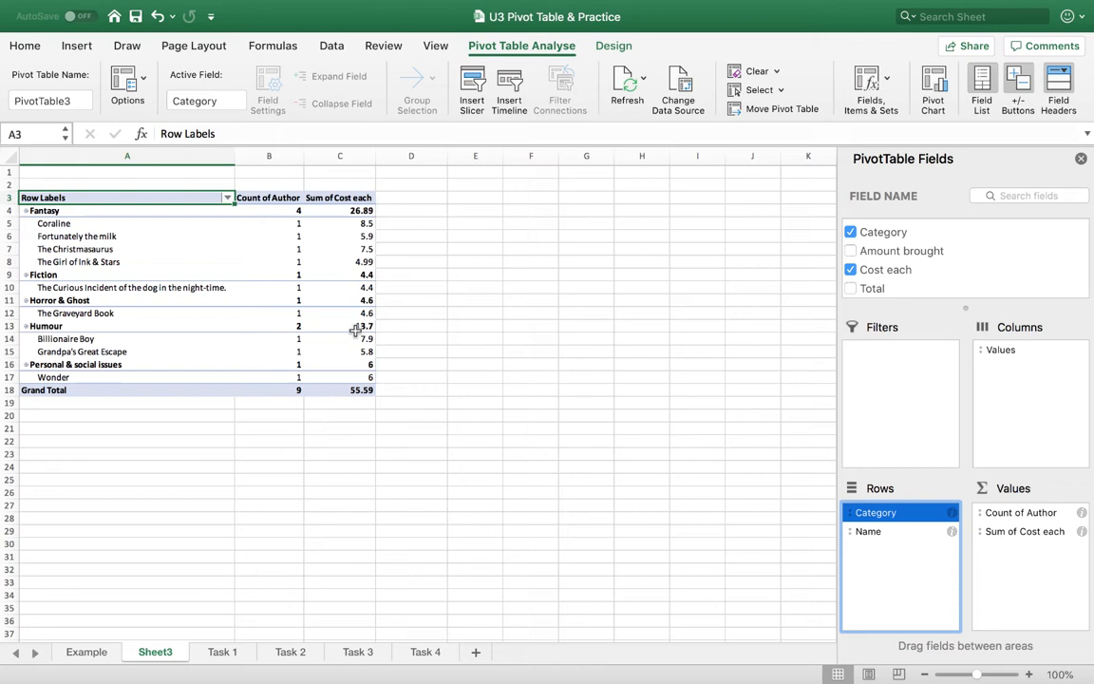
Move Author from Columns into Rows between Category and Name.
left_click(1021, 512)
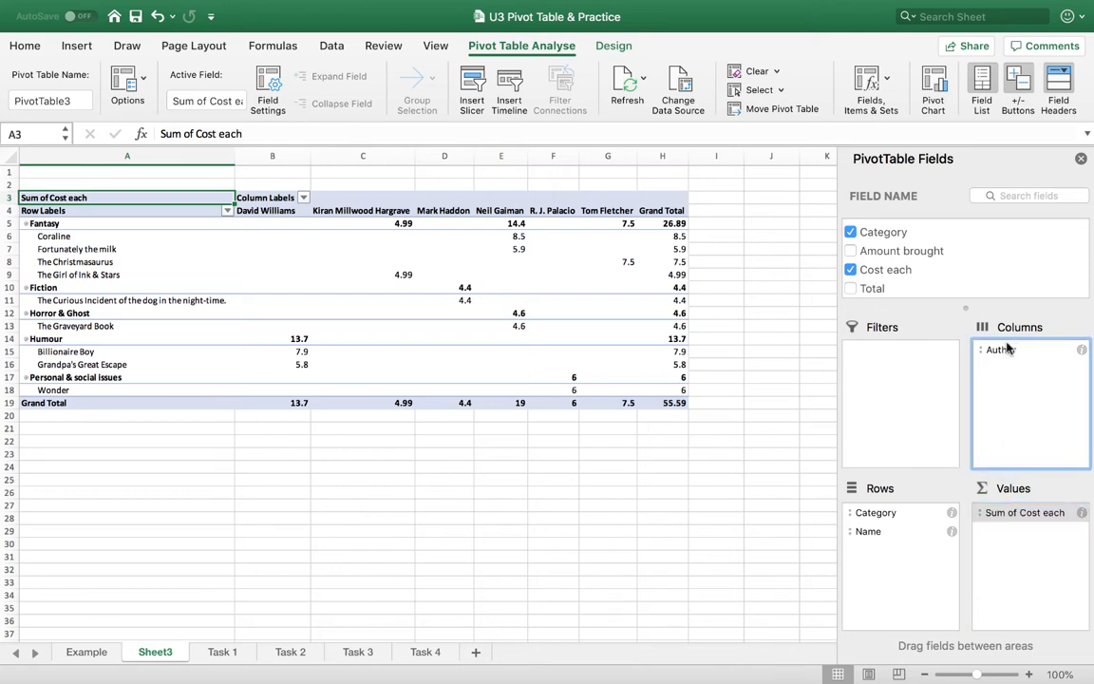
left_click(1001, 349)
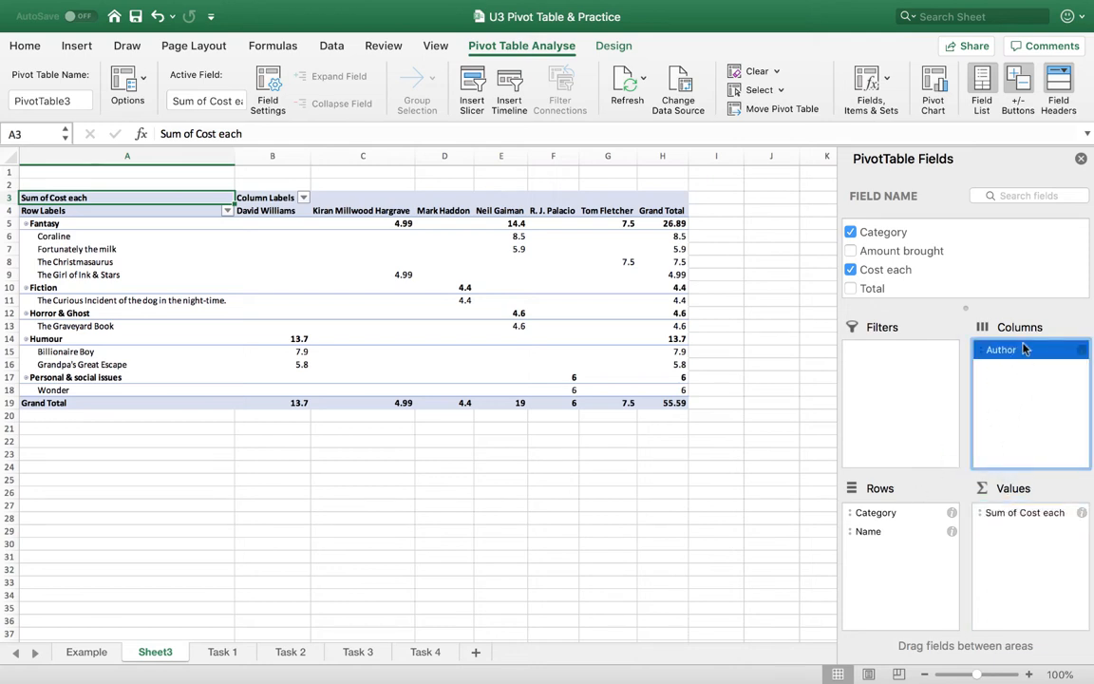
mouse_move(1004, 395)
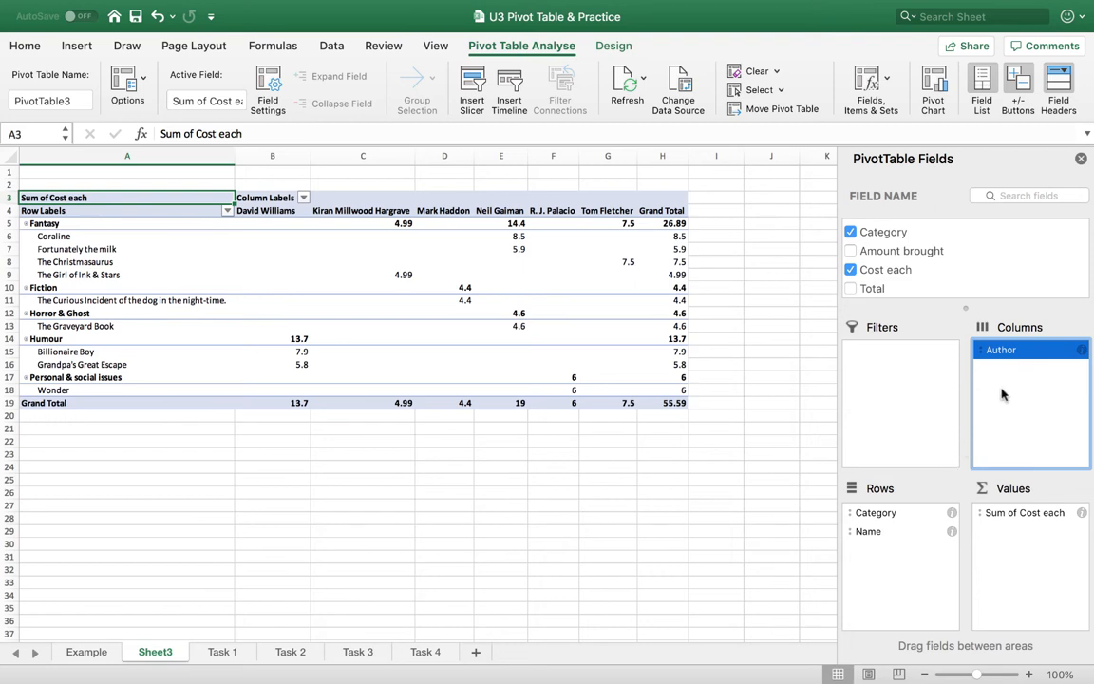
mouse_move(1016, 363)
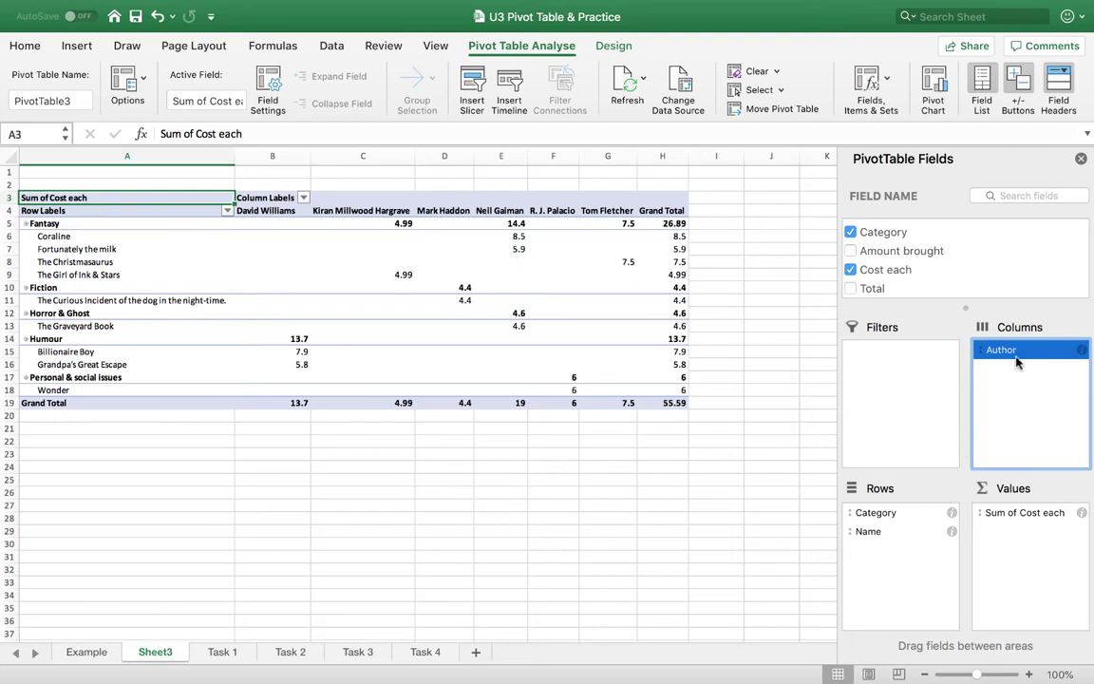
left_click_drag(1016, 364, 901, 560)
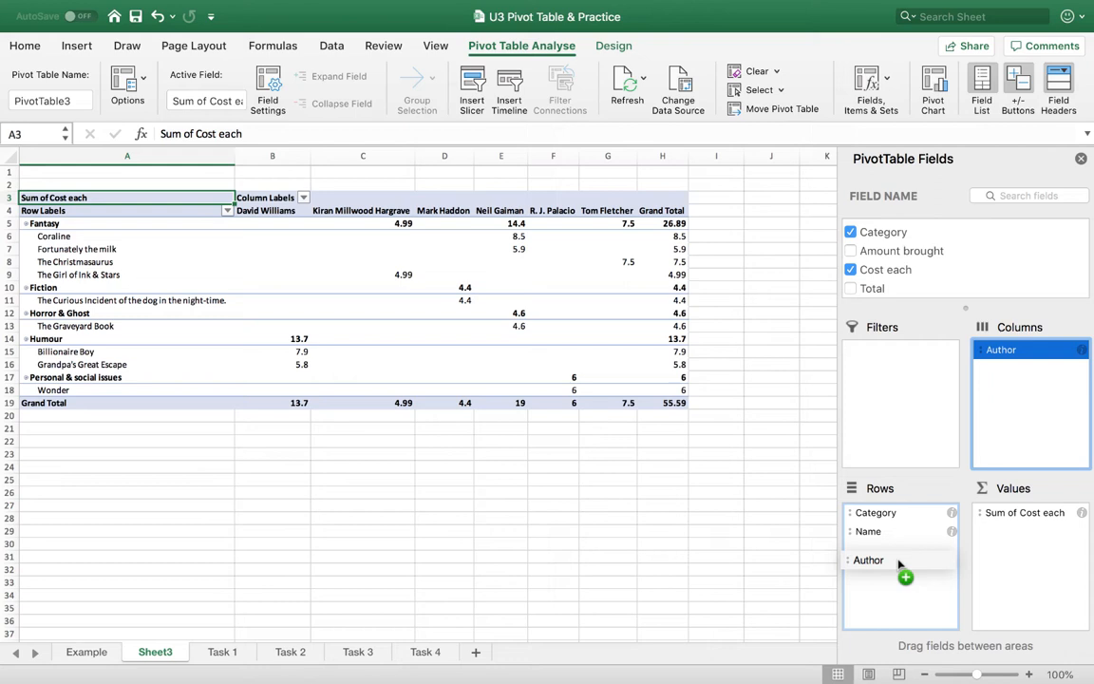
left_click_drag(1000, 348, 868, 560)
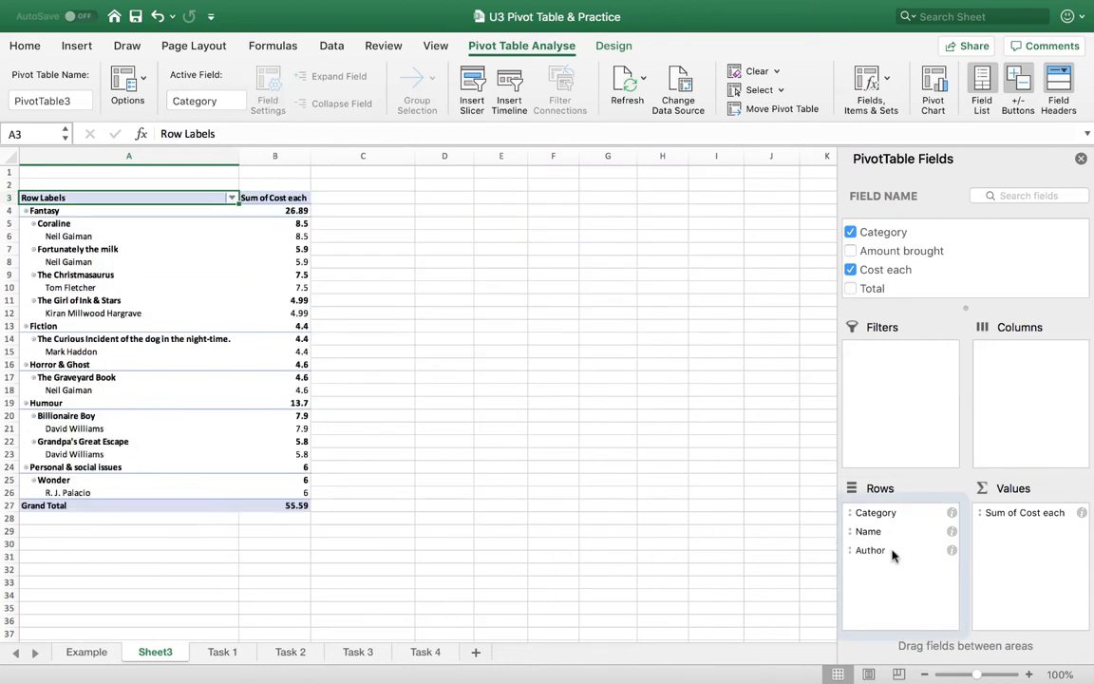
left_click(870, 550)
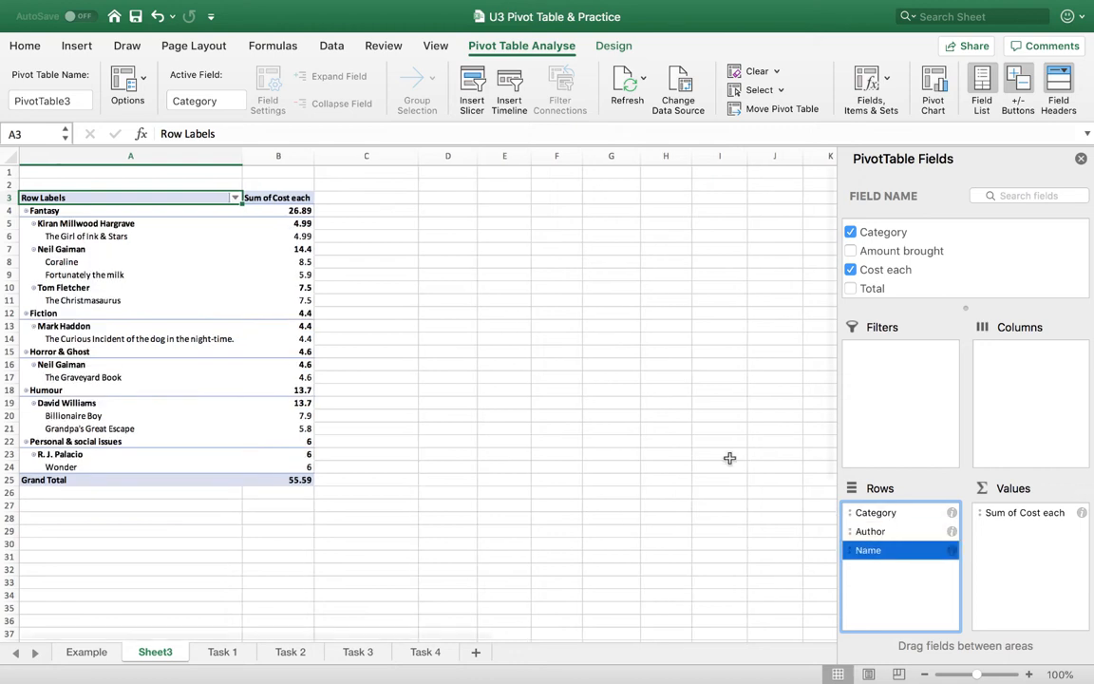
mouse_move(218, 283)
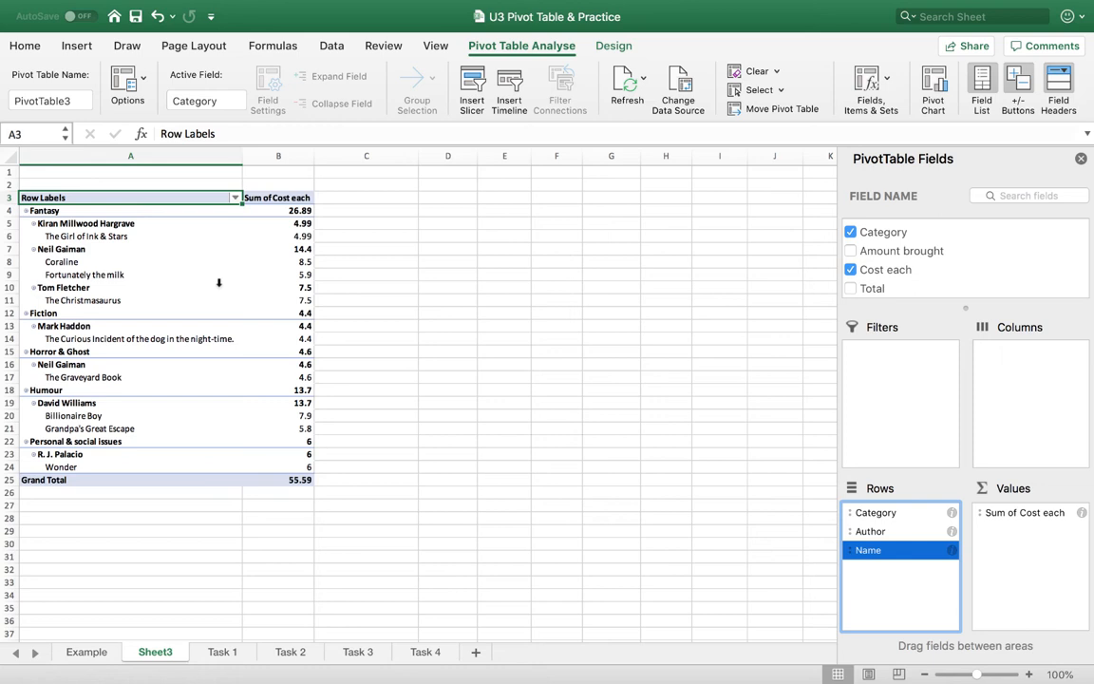
mouse_move(156, 243)
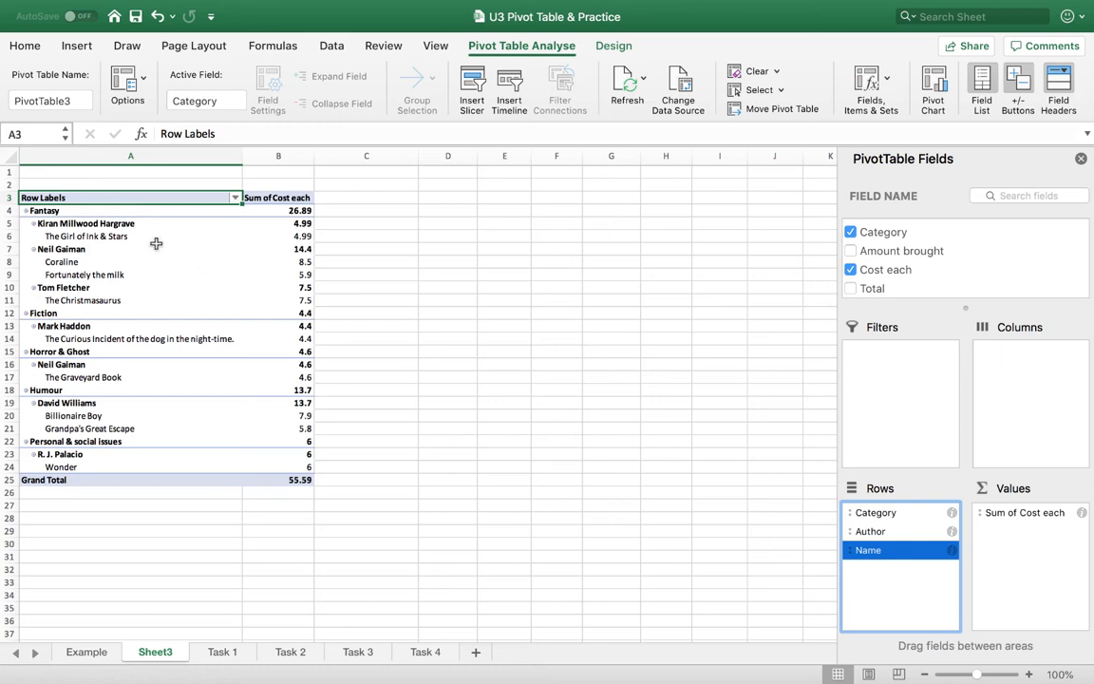
Select the pivot rows A4:B24 and view Recommended Charts and Column chart options.
left_click(130, 210)
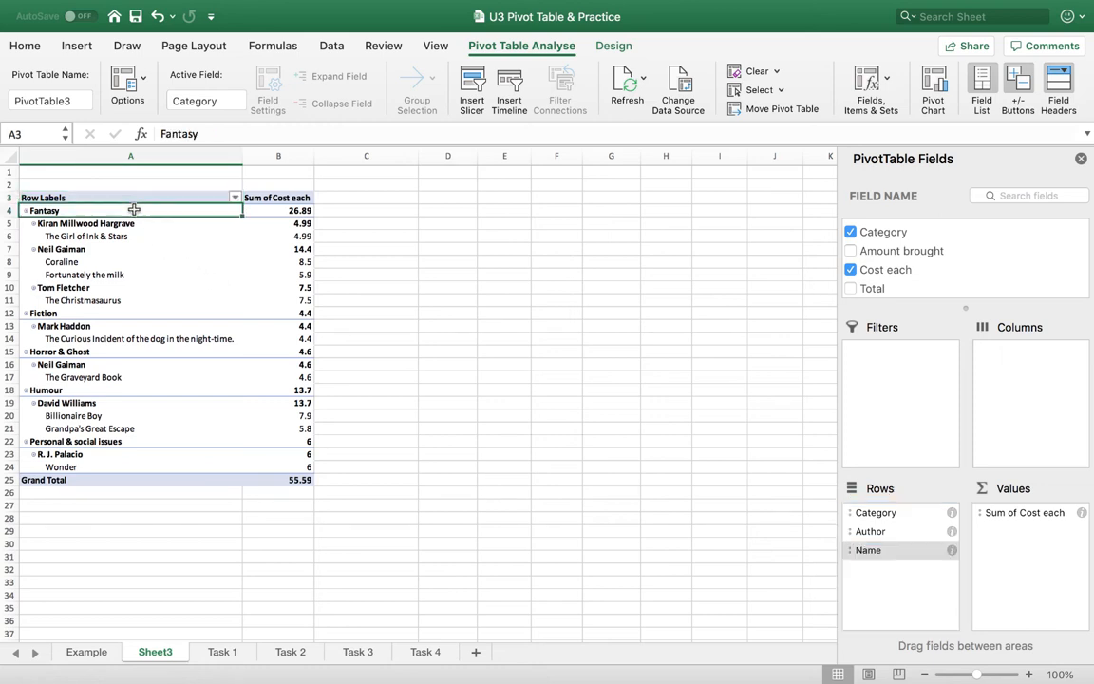
left_click_drag(133, 210, 287, 466)
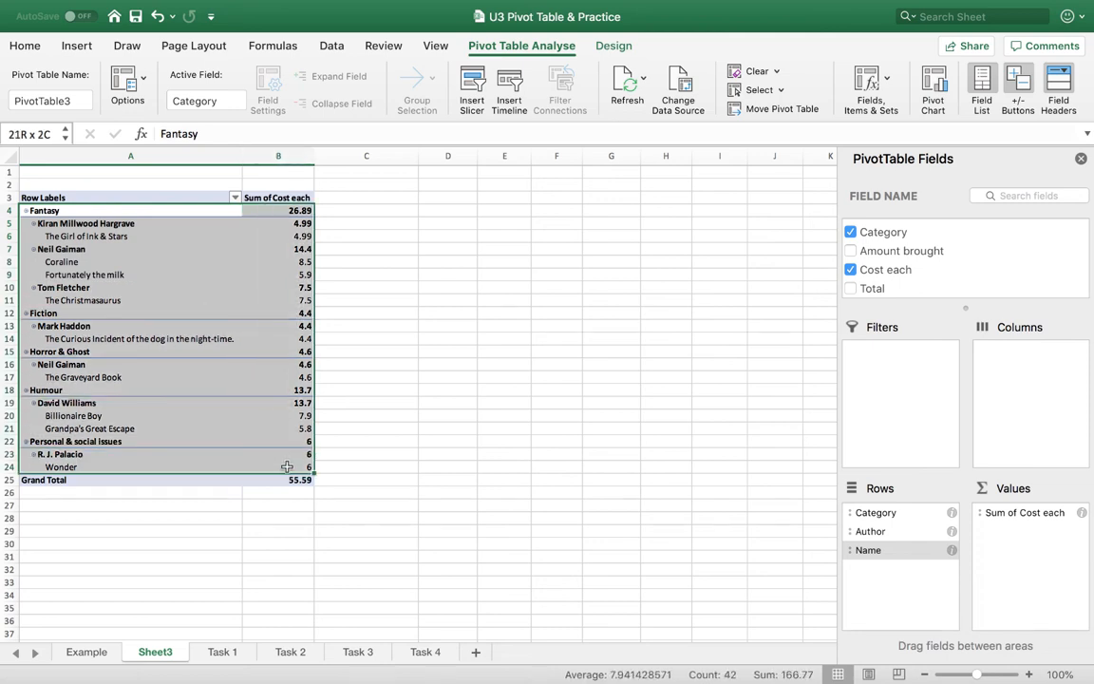
left_click(76, 46)
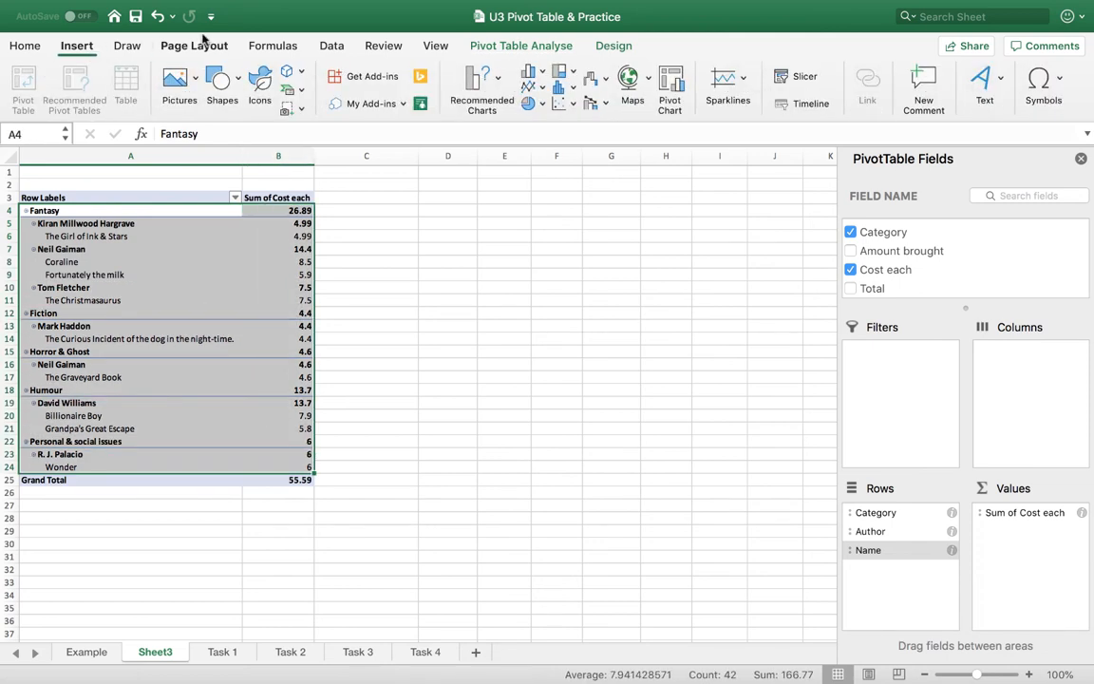
left_click(482, 85)
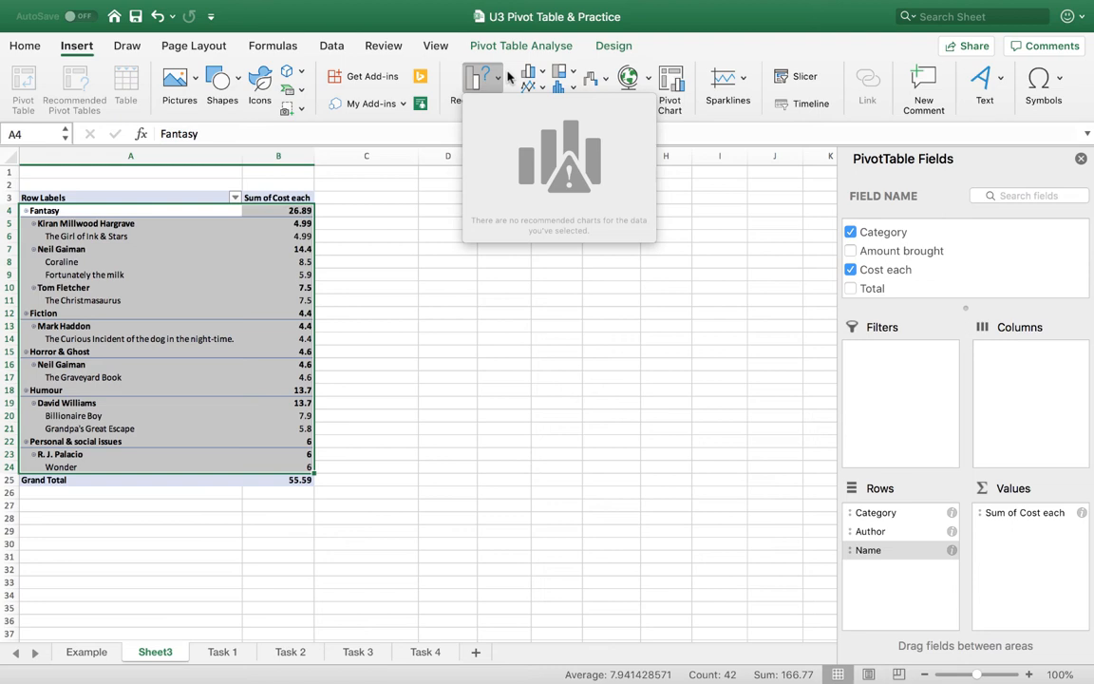
left_click(529, 76)
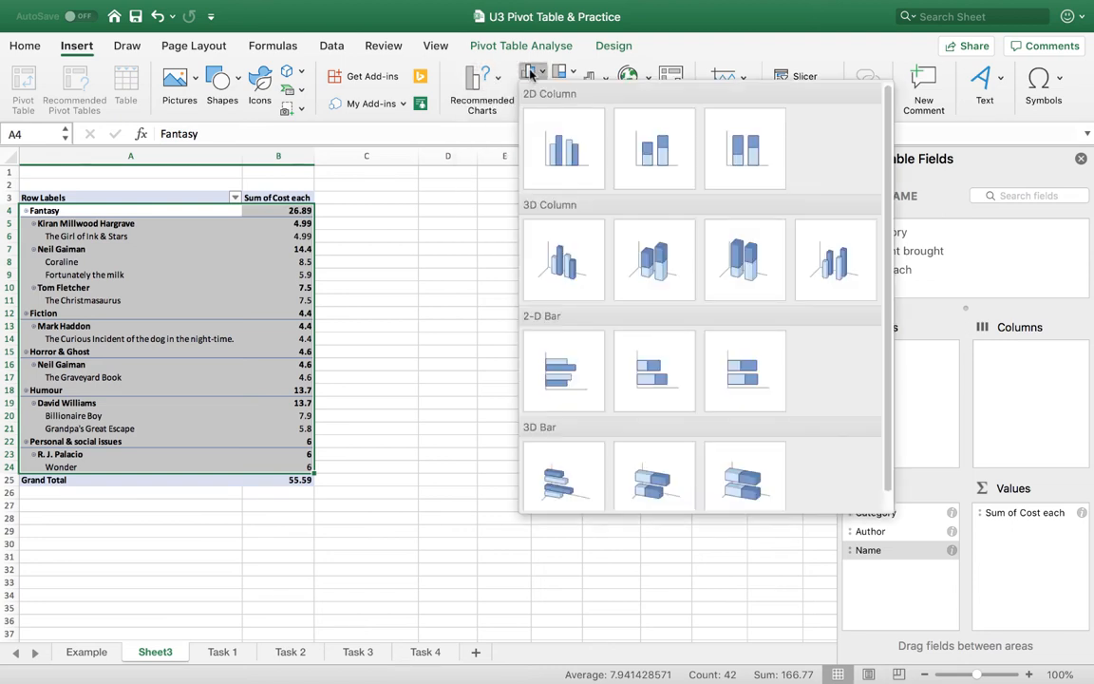
Insert a 2D Clustered Column chart and stretch it across columns C to N.
left_click(563, 148)
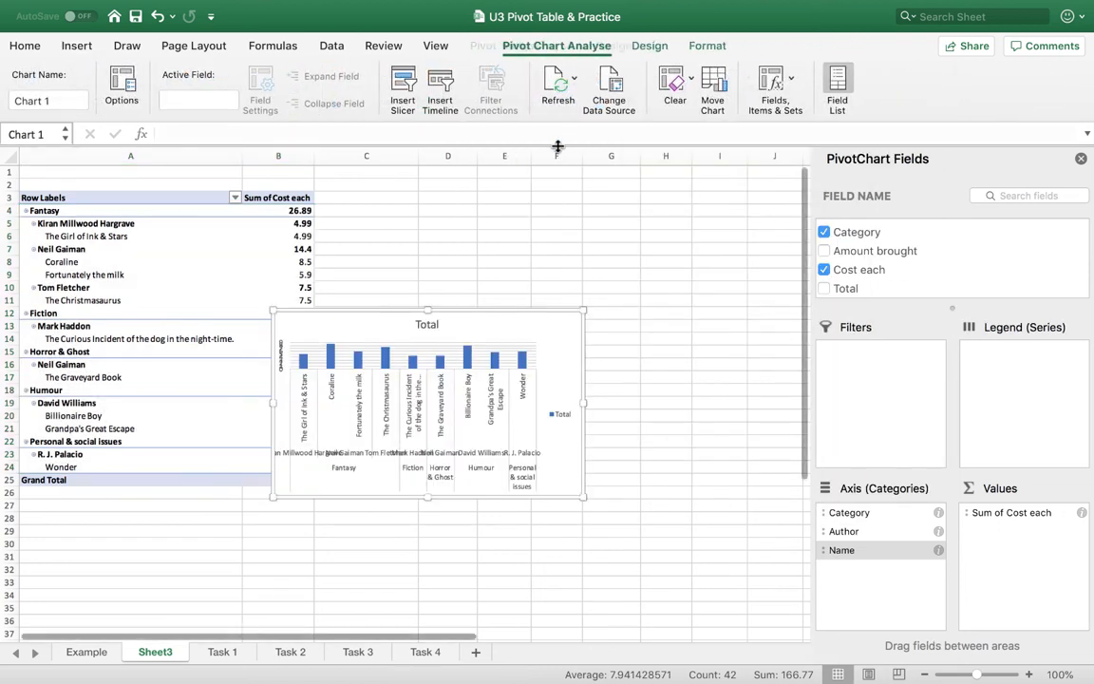
left_click_drag(584, 309, 744, 220)
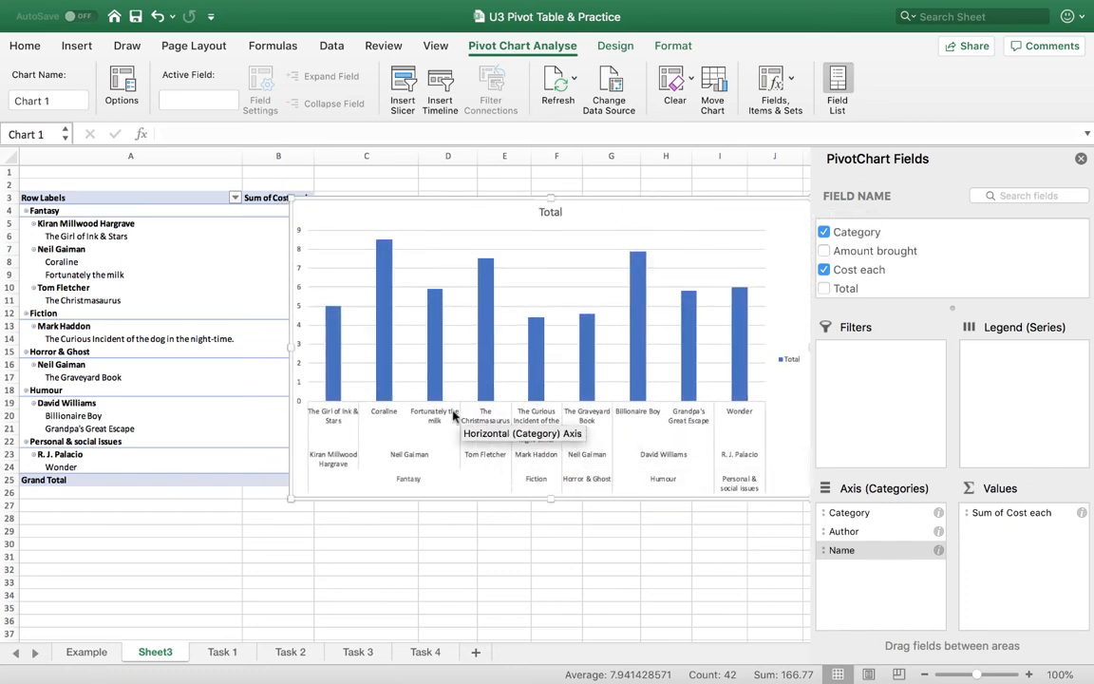
mouse_move(938, 513)
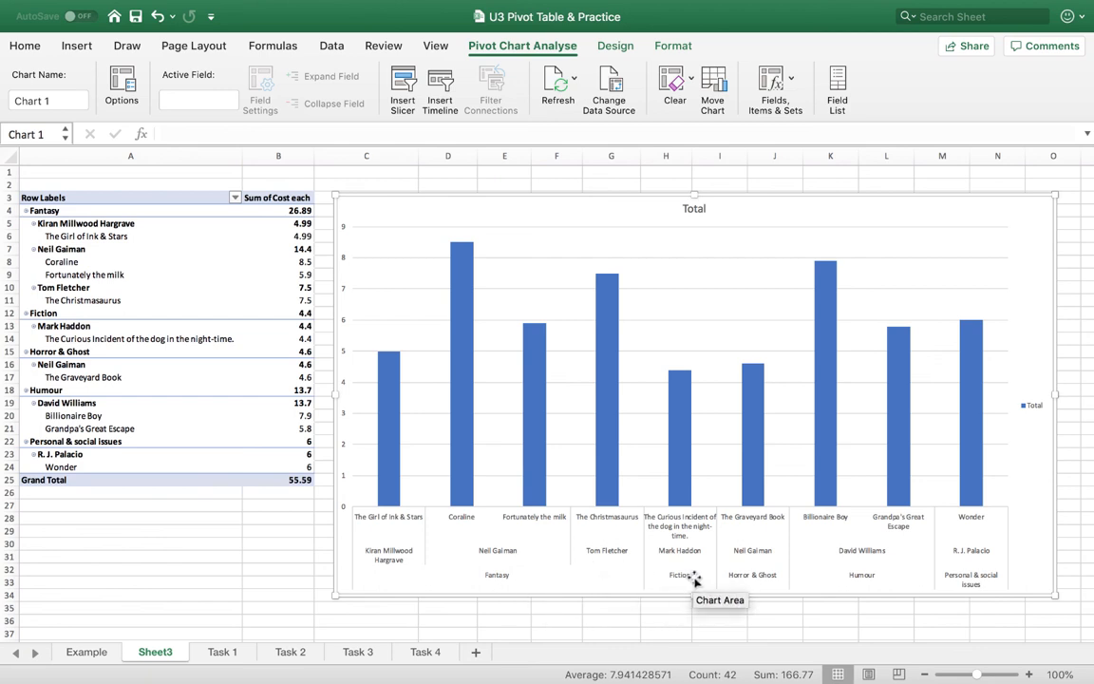
mouse_move(956, 520)
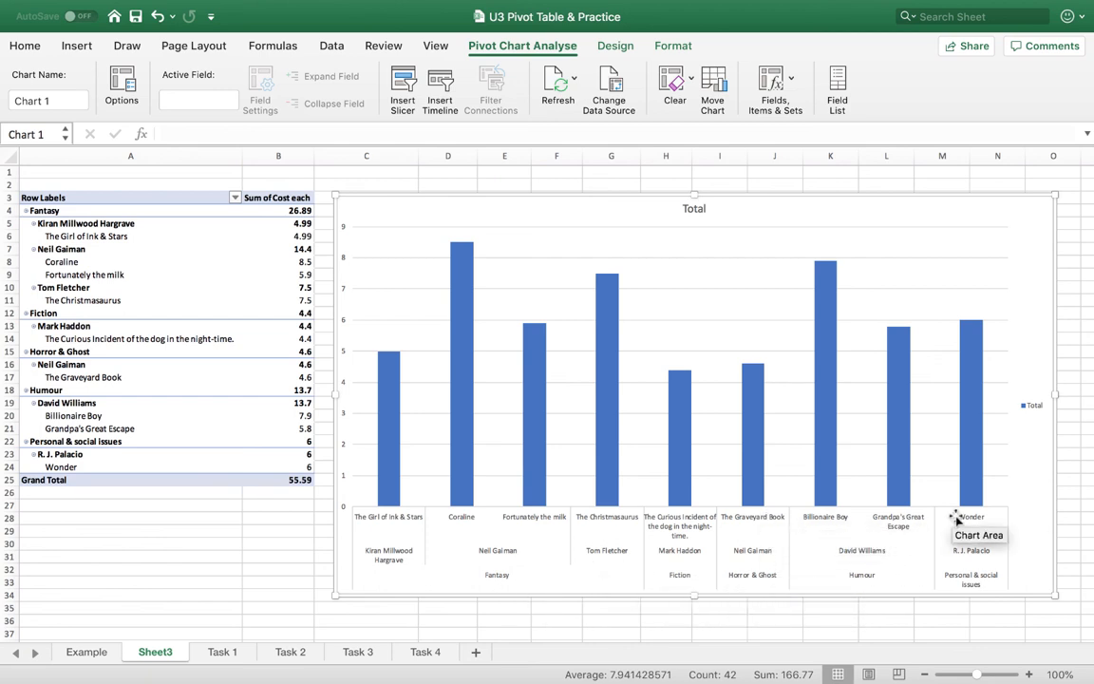
mouse_move(964, 554)
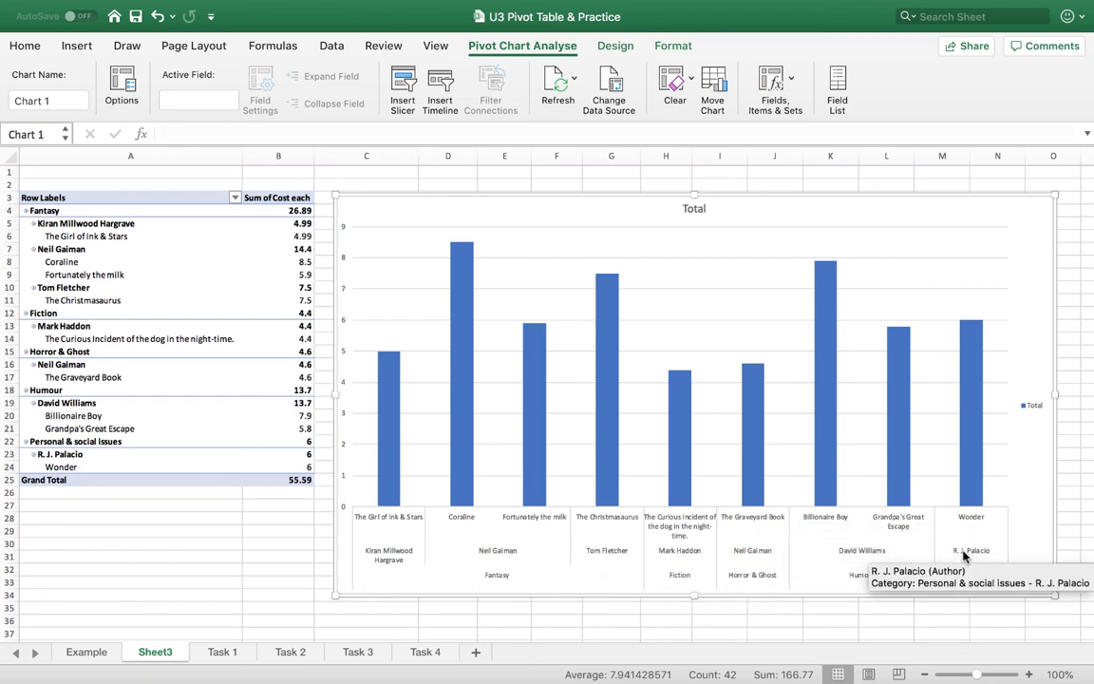